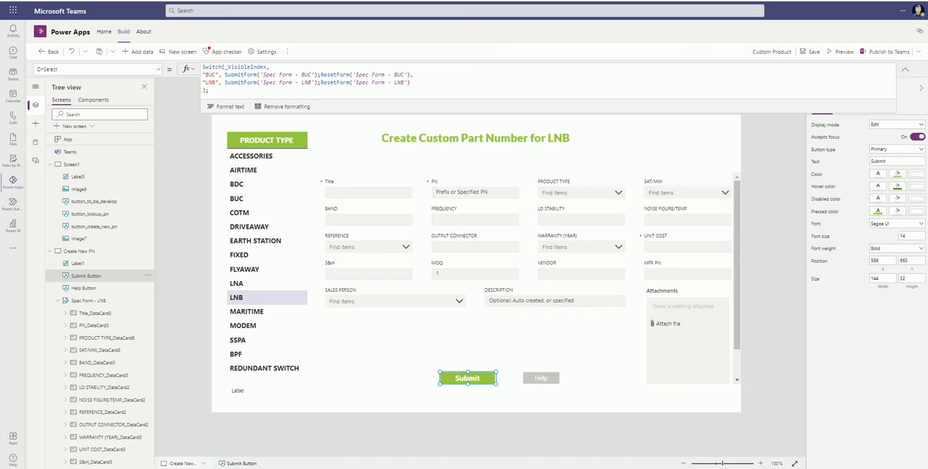
{"action": "mouse_move", "coordinate": [275, 325]}
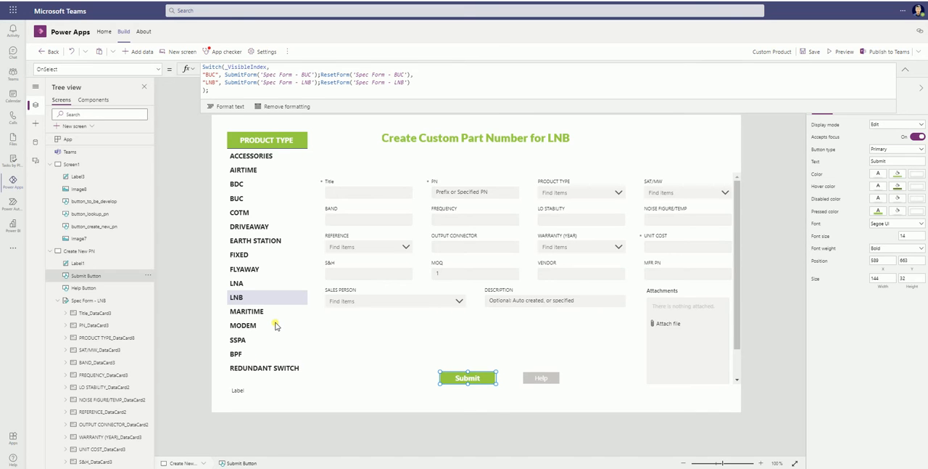
{"action": "mouse_move", "coordinate": [250, 289]}
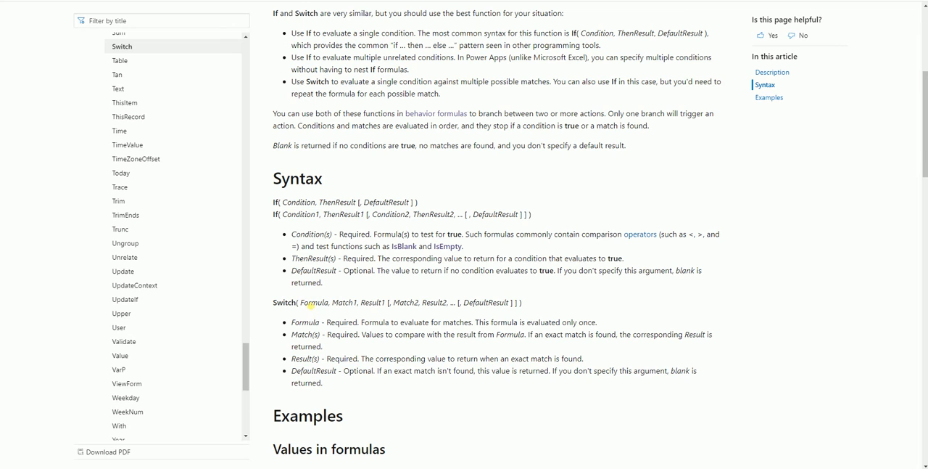
Step: Highlight Switch's Formula argument, then move down to the Examples table of If and Switch formulas
{"action": "double_click", "coordinate": [314, 302]}
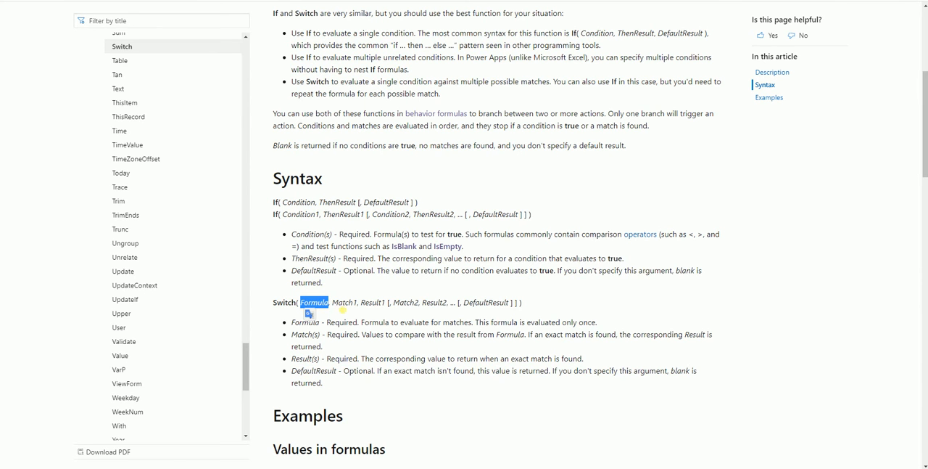
{"action": "scroll", "scroll_direction": "down", "scroll_amount": 3}
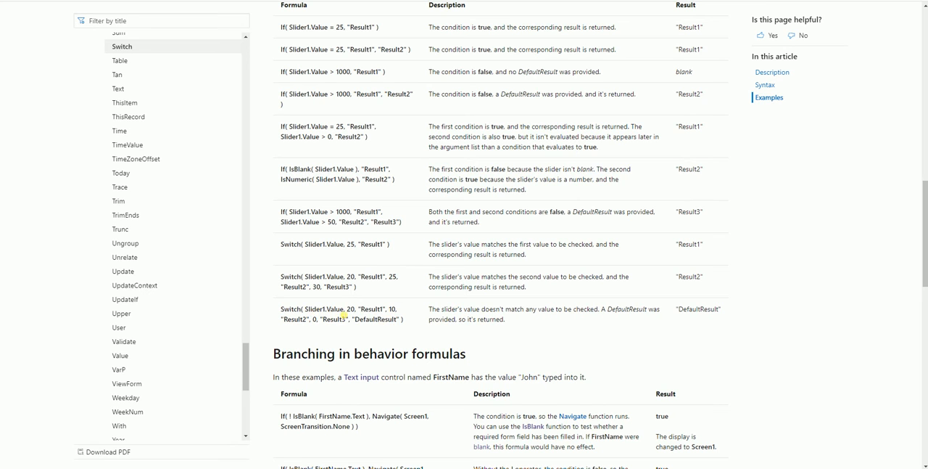
{"action": "double_click", "coordinate": [333, 308]}
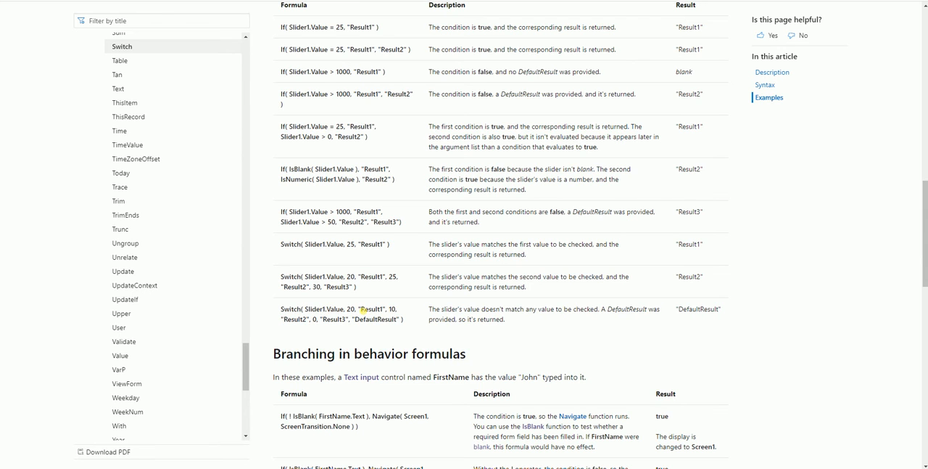
{"action": "double_click", "coordinate": [371, 309]}
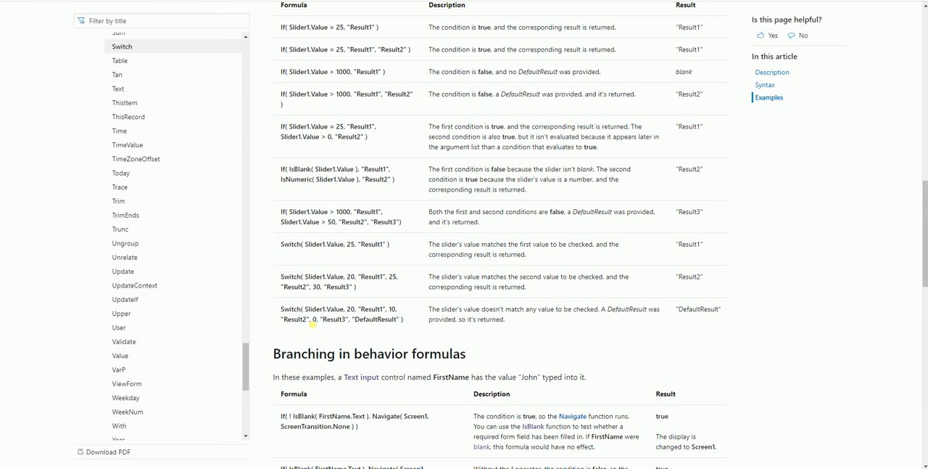
{"action": "mouse_move", "coordinate": [289, 319]}
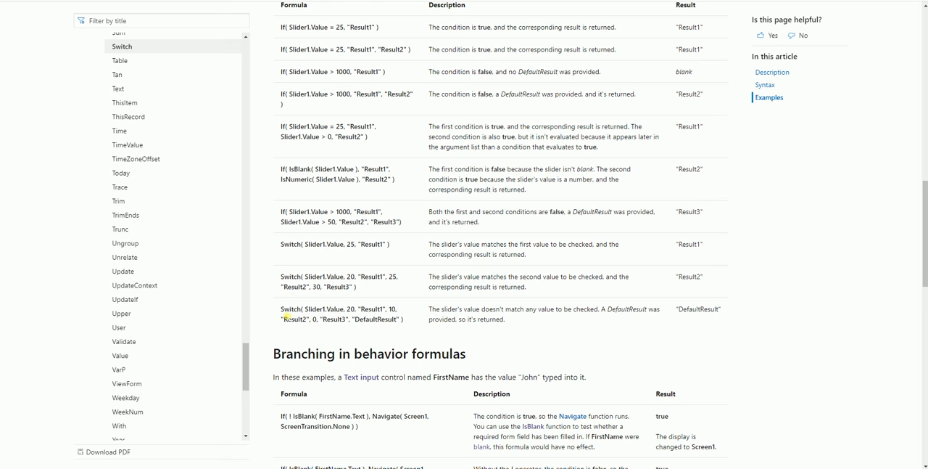
{"action": "mouse_move", "coordinate": [397, 328]}
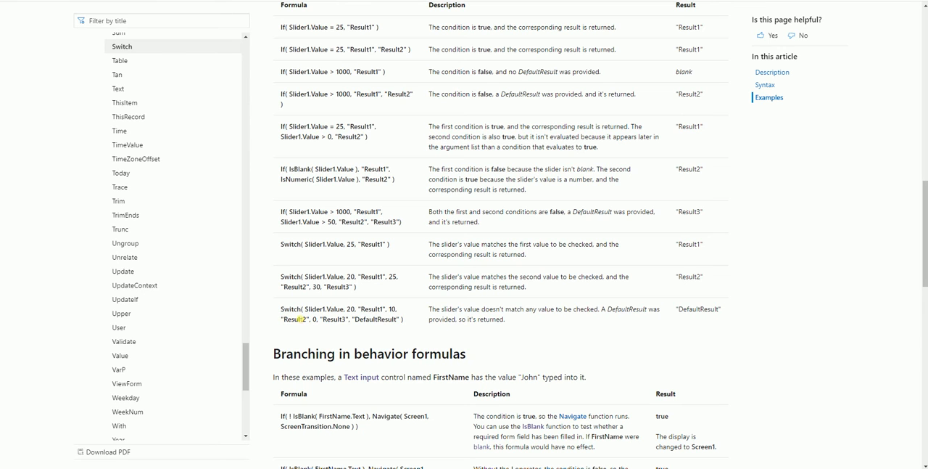
{"action": "mouse_move", "coordinate": [277, 305]}
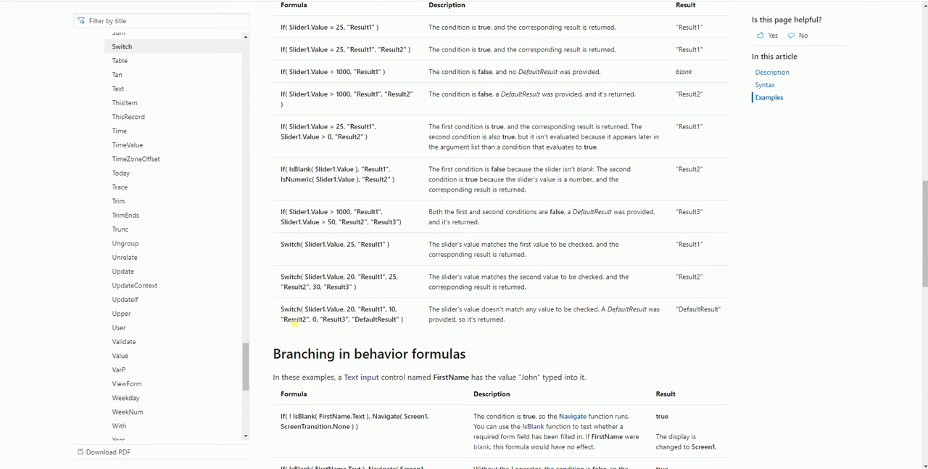
{"action": "mouse_move", "coordinate": [296, 328]}
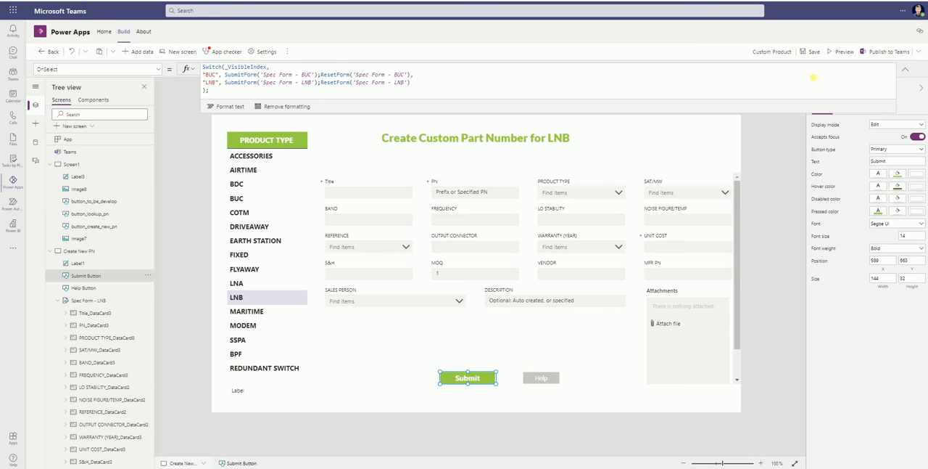
{"action": "mouse_move", "coordinate": [749, 99]}
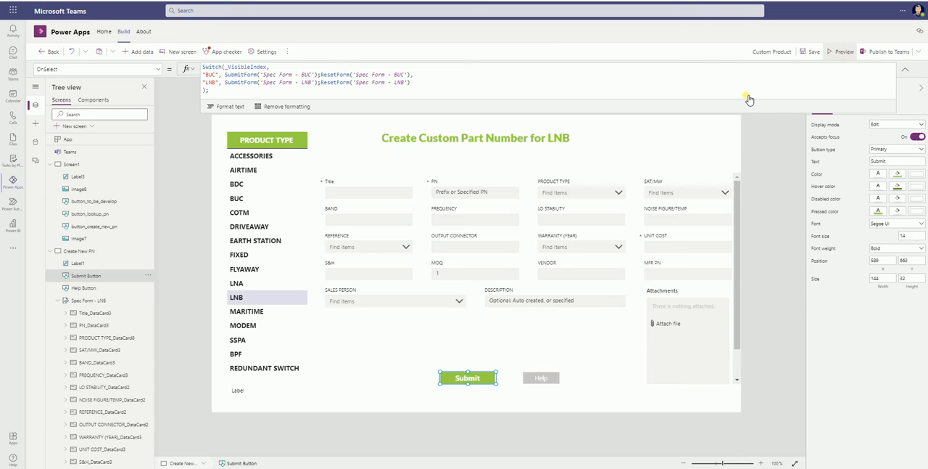
{"action": "mouse_move", "coordinate": [737, 102]}
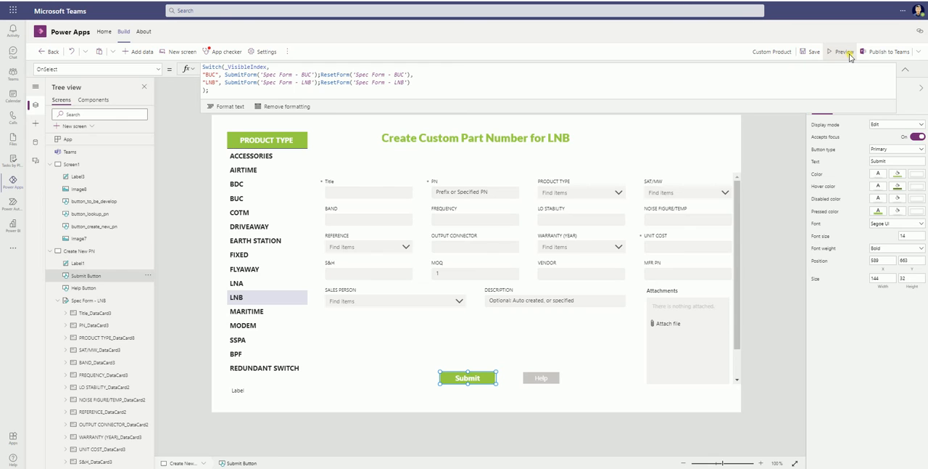
Step: Preview the app and fill the BUC form with Title TEST 6, PN 666 and Unit Cost 666
{"action": "left_click", "coordinate": [842, 53]}
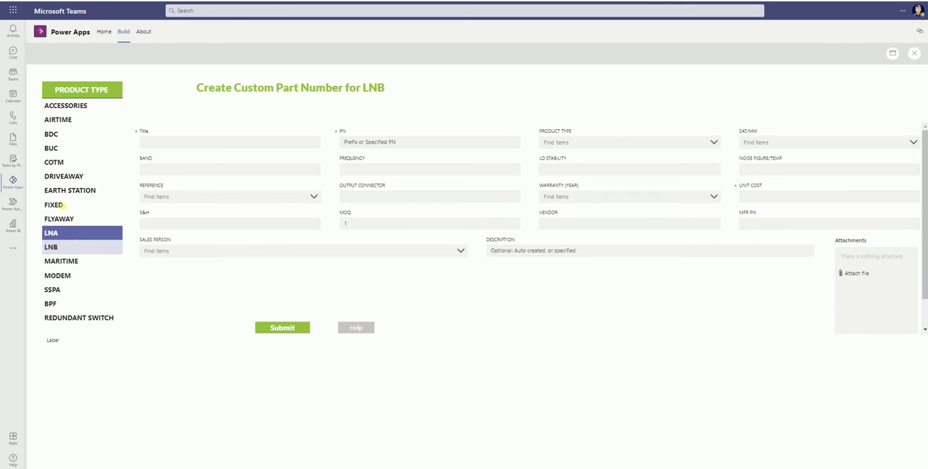
{"action": "left_click", "coordinate": [50, 148]}
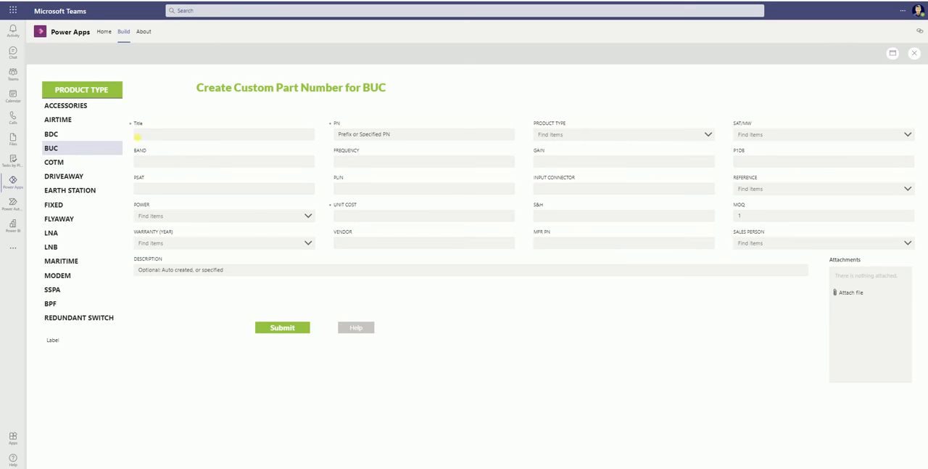
{"action": "left_click", "coordinate": [224, 133]}
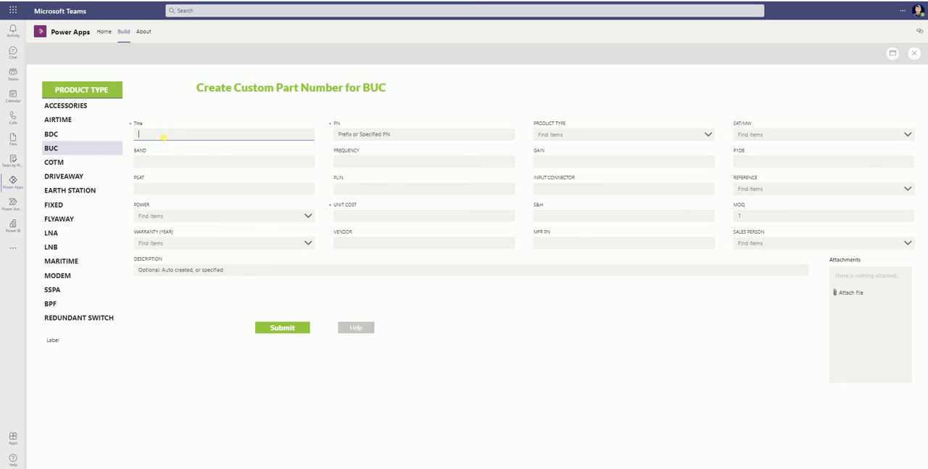
{"action": "type", "text": "bu"}
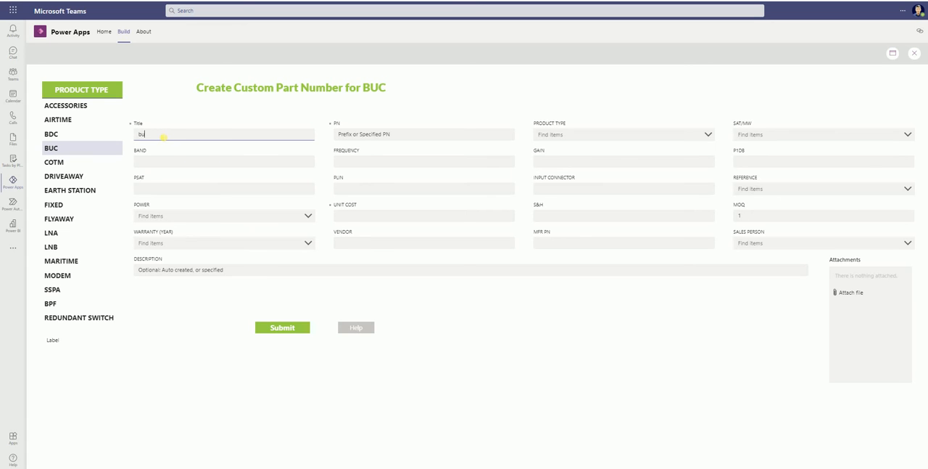
{"action": "type", "text": "TEST"}
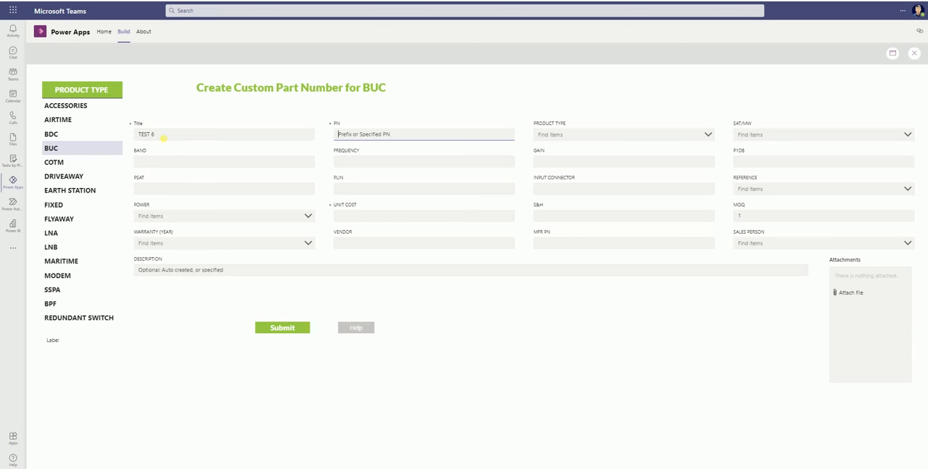
{"action": "type", "text": "666"}
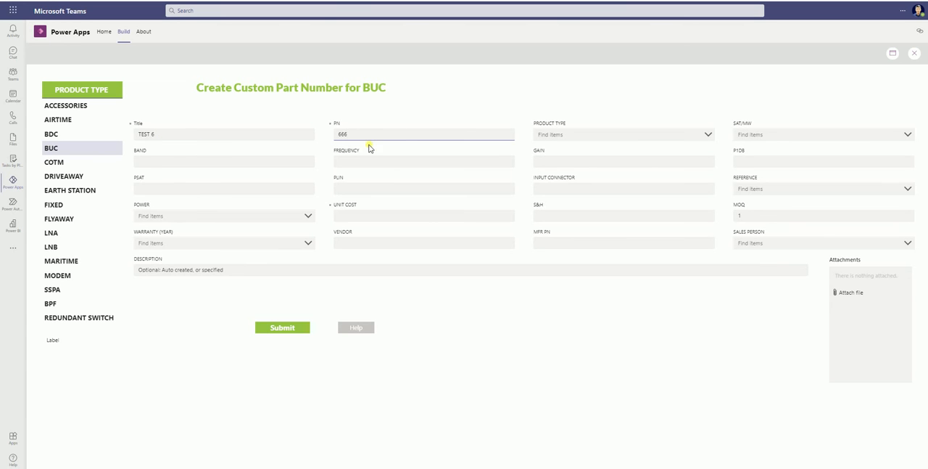
{"action": "mouse_move", "coordinate": [357, 211]}
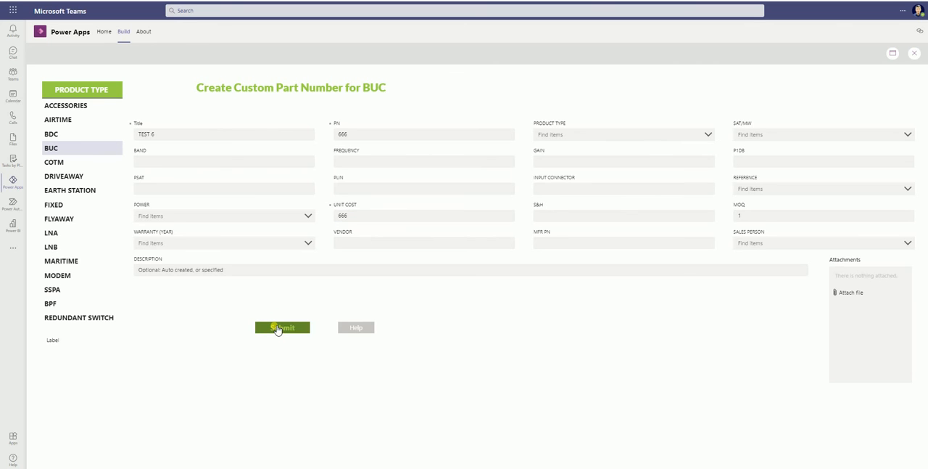
Step: Submit the BUC part so the record is saved and the form resets blank
{"action": "left_click", "coordinate": [282, 328]}
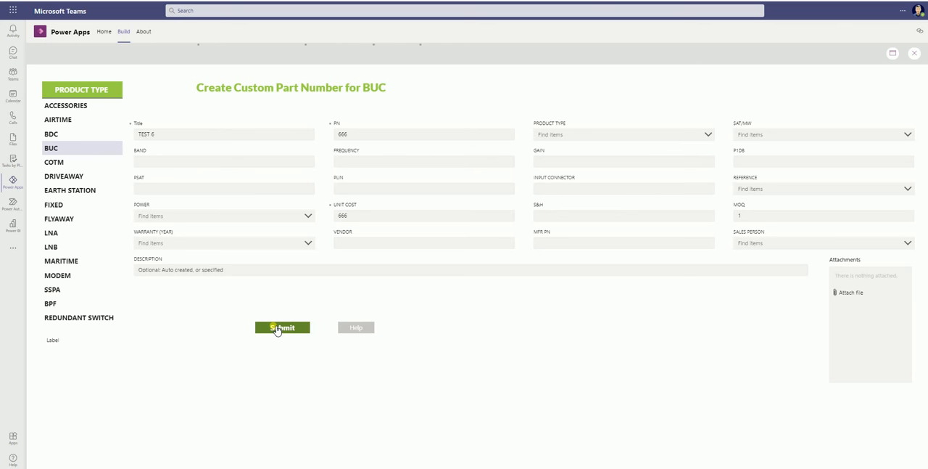
{"action": "left_click", "coordinate": [281, 328]}
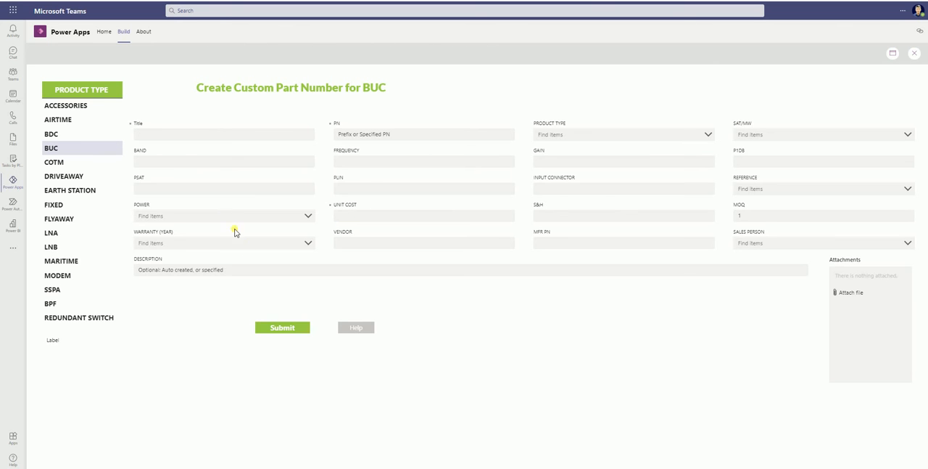
{"action": "mouse_move", "coordinate": [200, 148]}
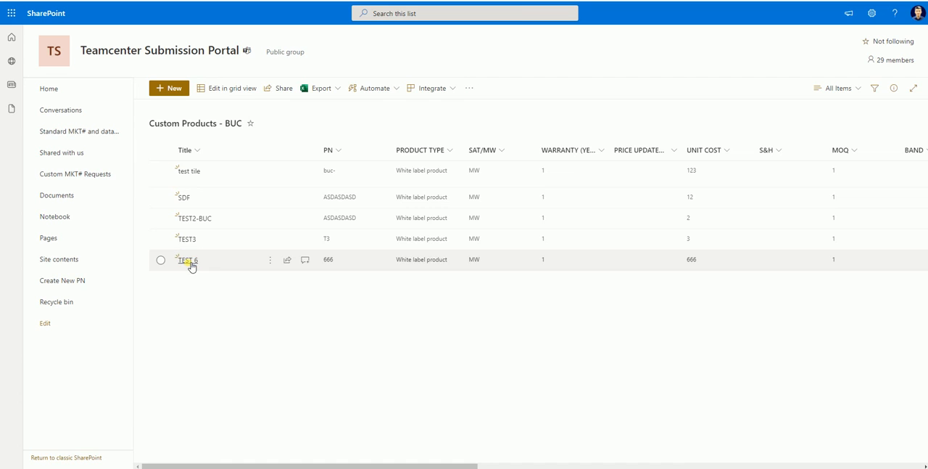
Step: View the TEST 6 record's details in the Custom Products - BUC list, showing PN and unit cost 666
{"action": "left_click", "coordinate": [189, 260]}
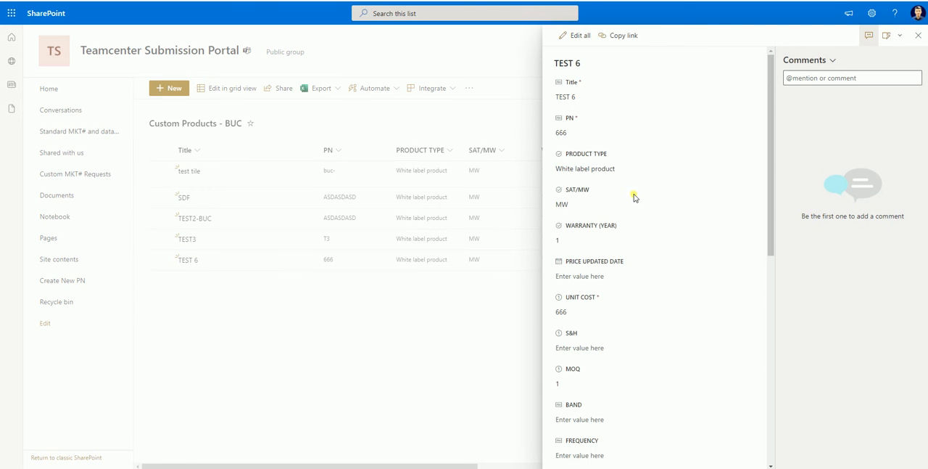
{"action": "scroll", "scroll_direction": "down", "scroll_amount": 3}
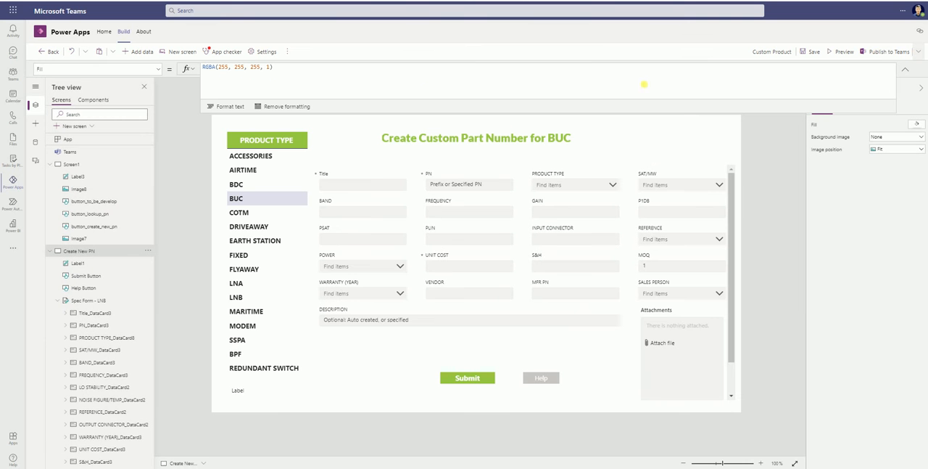
Step: Select the Submit button in the Tree view to show its OnSelect Switch formula
{"action": "left_click", "coordinate": [467, 377]}
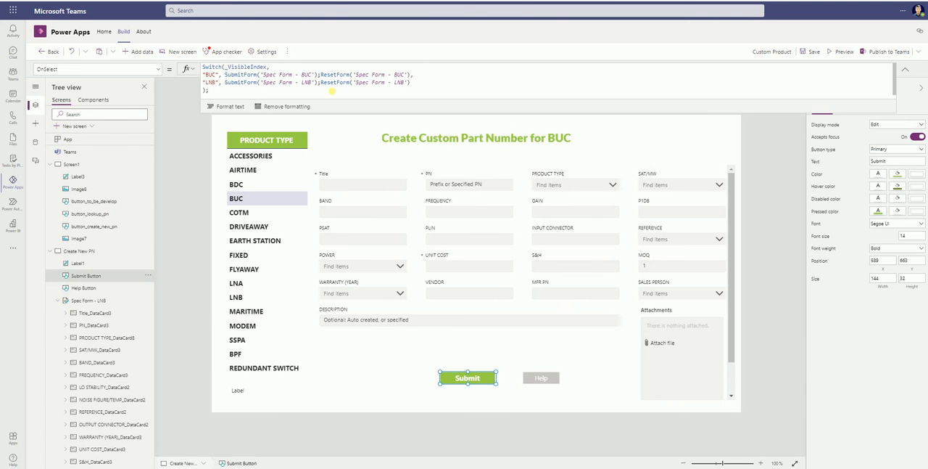